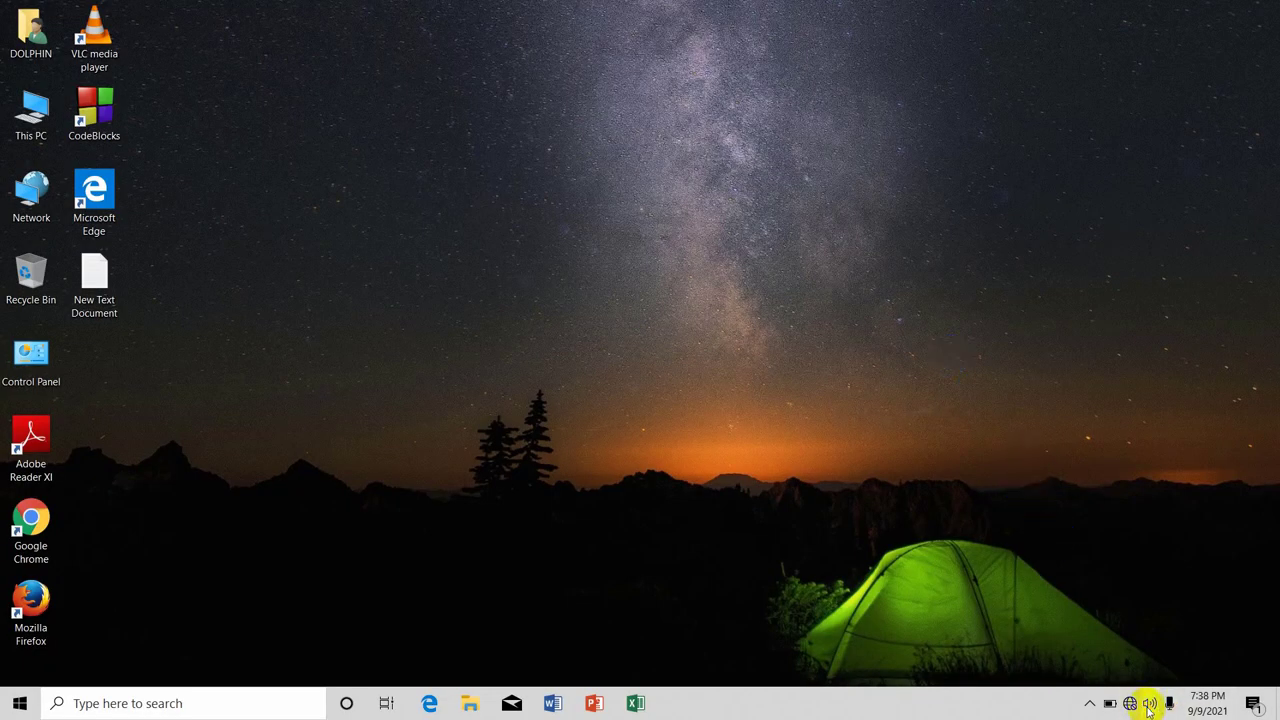
Step: Lower the Realtek speaker volume from 100 to about 90 in the tray volume control
left_click(1143, 705)
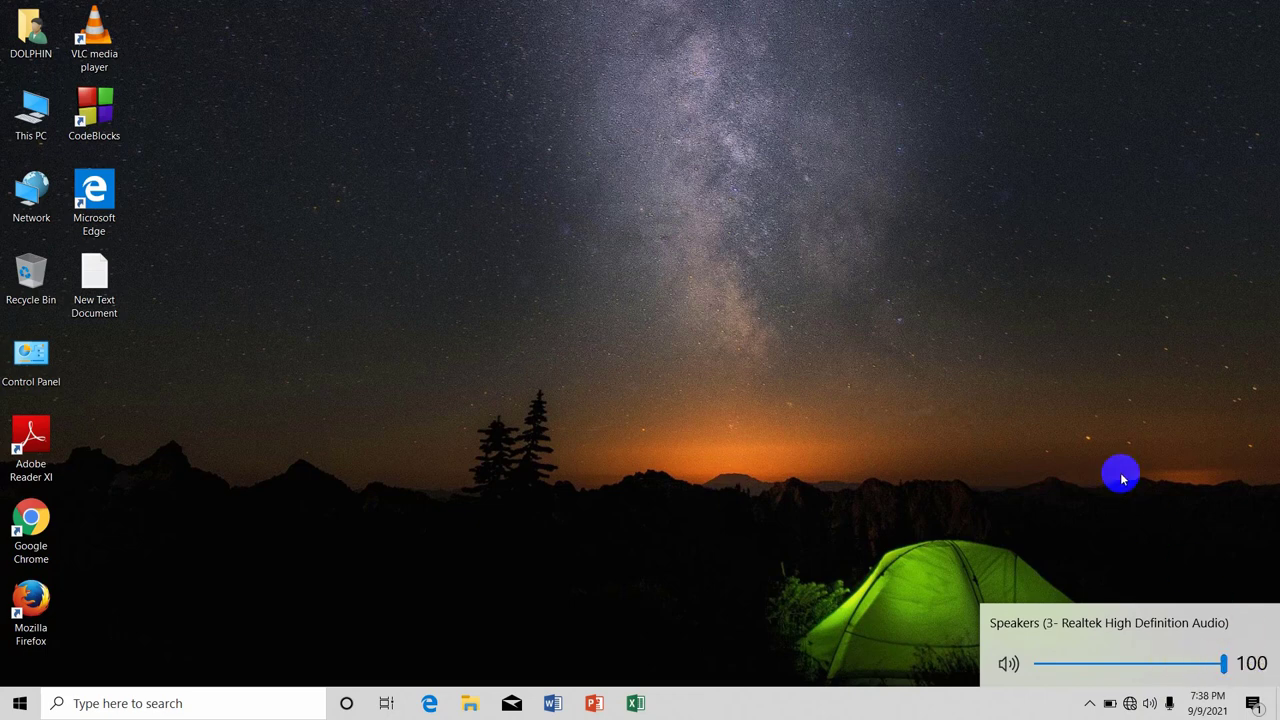
left_click_drag(1222, 663, 1205, 663)
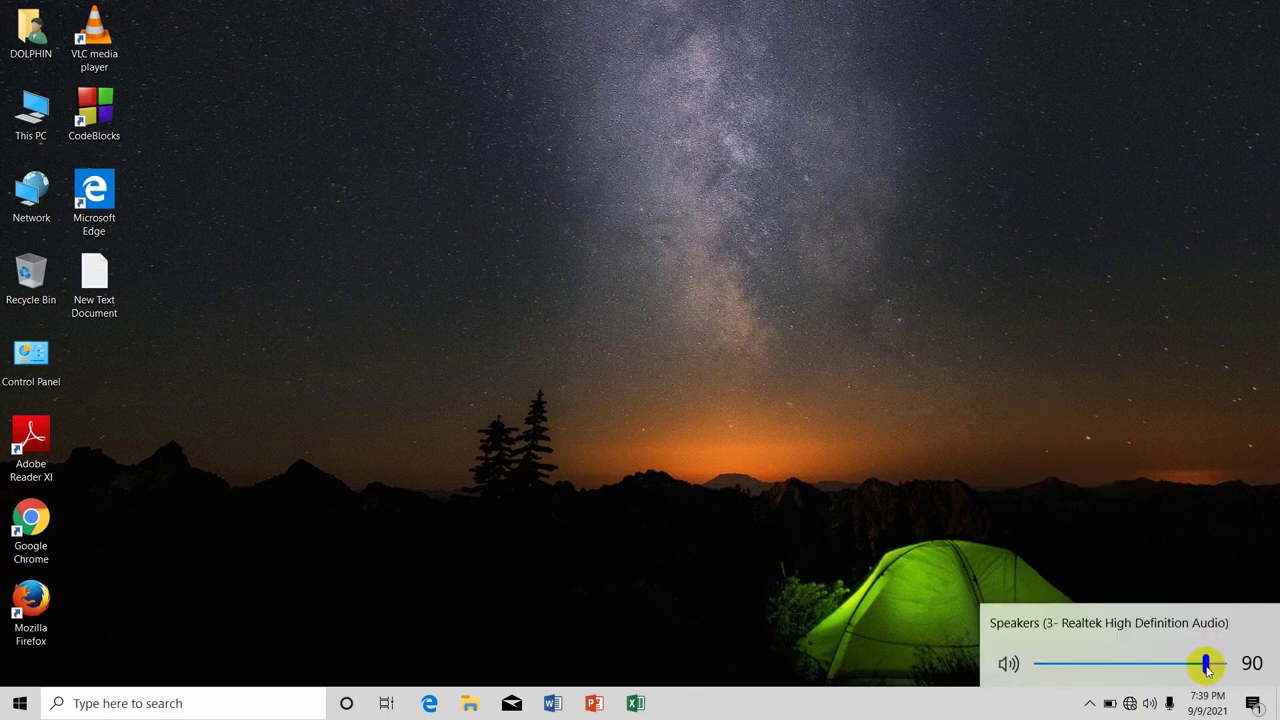
left_click_drag(1205, 663, 1225, 663)
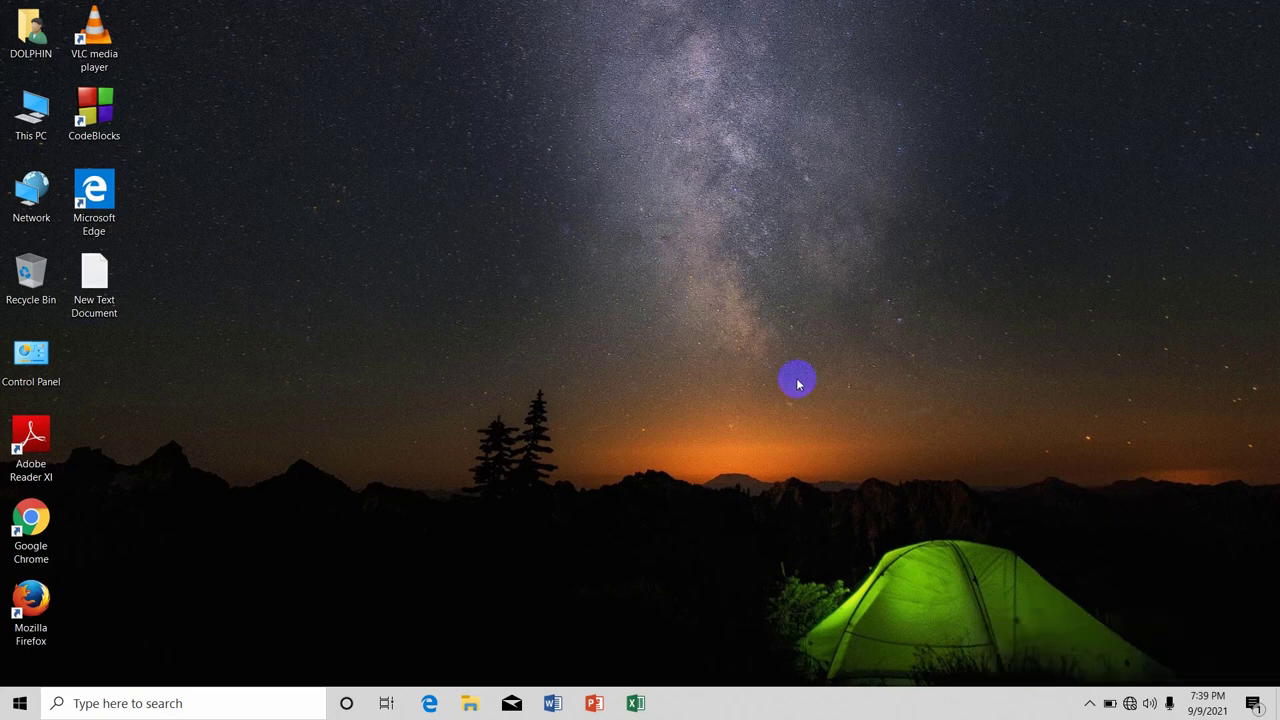
mouse_move(219, 149)
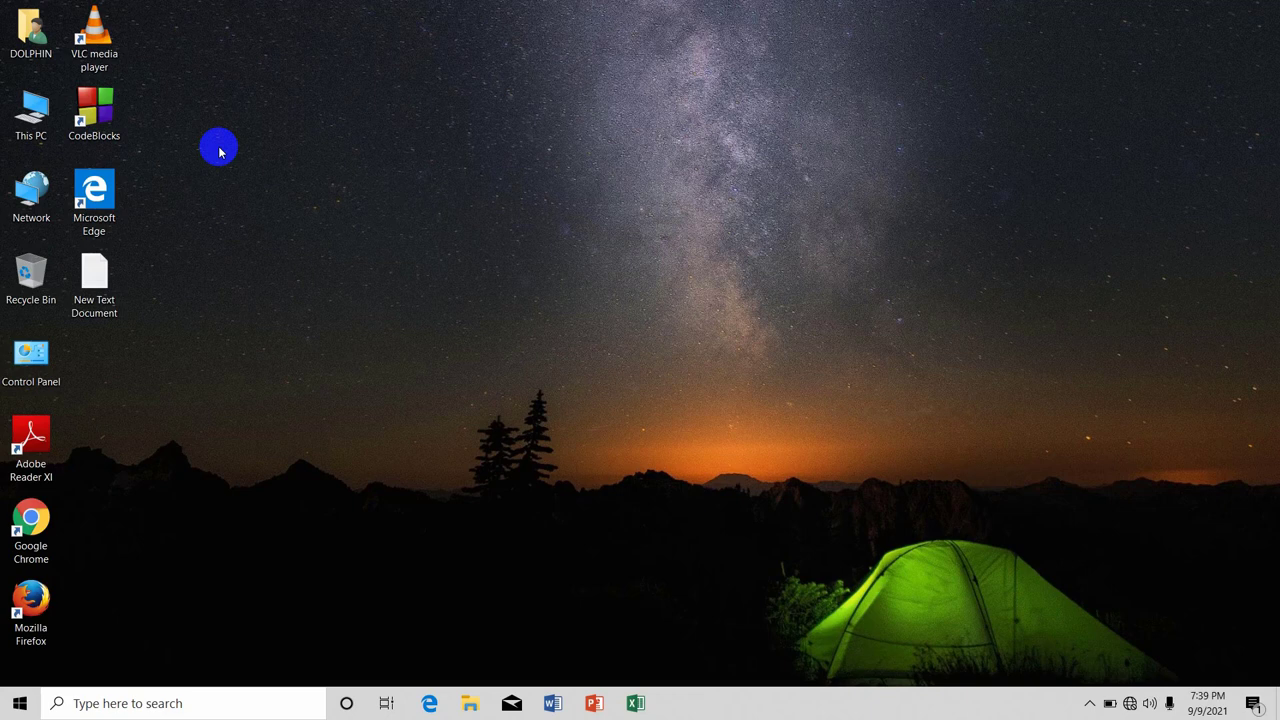
mouse_move(223, 165)
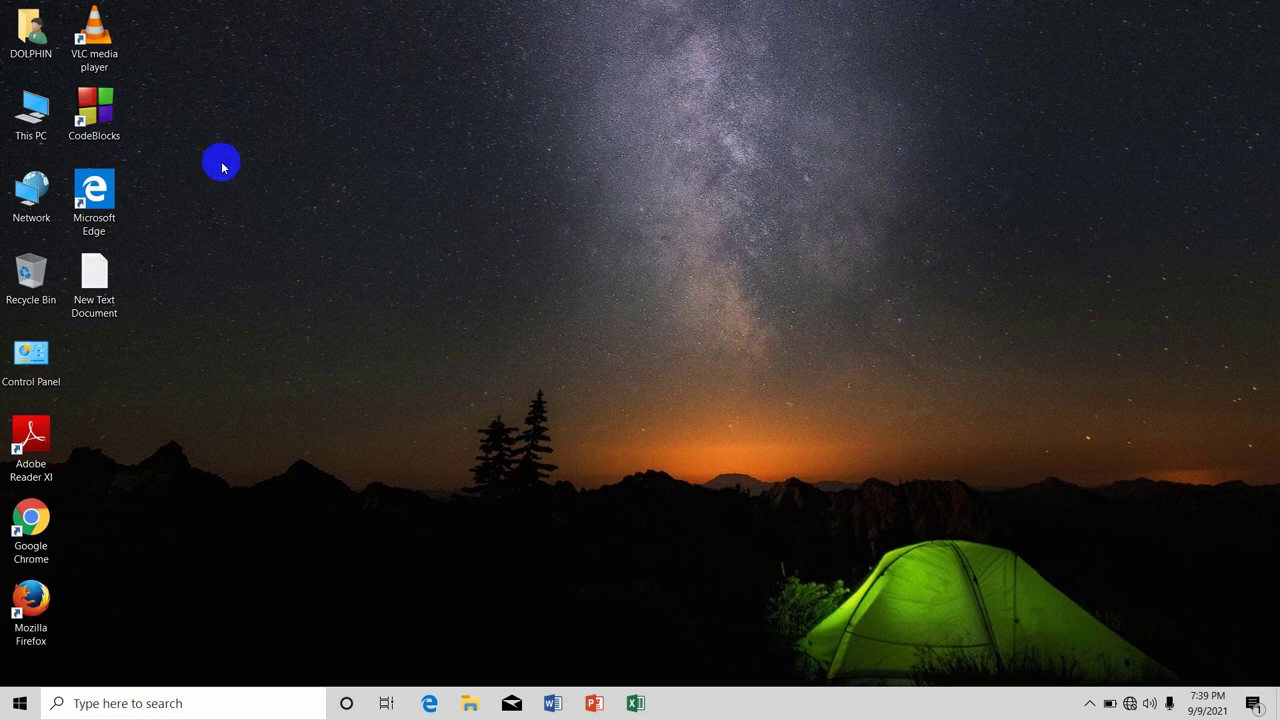
mouse_move(257, 222)
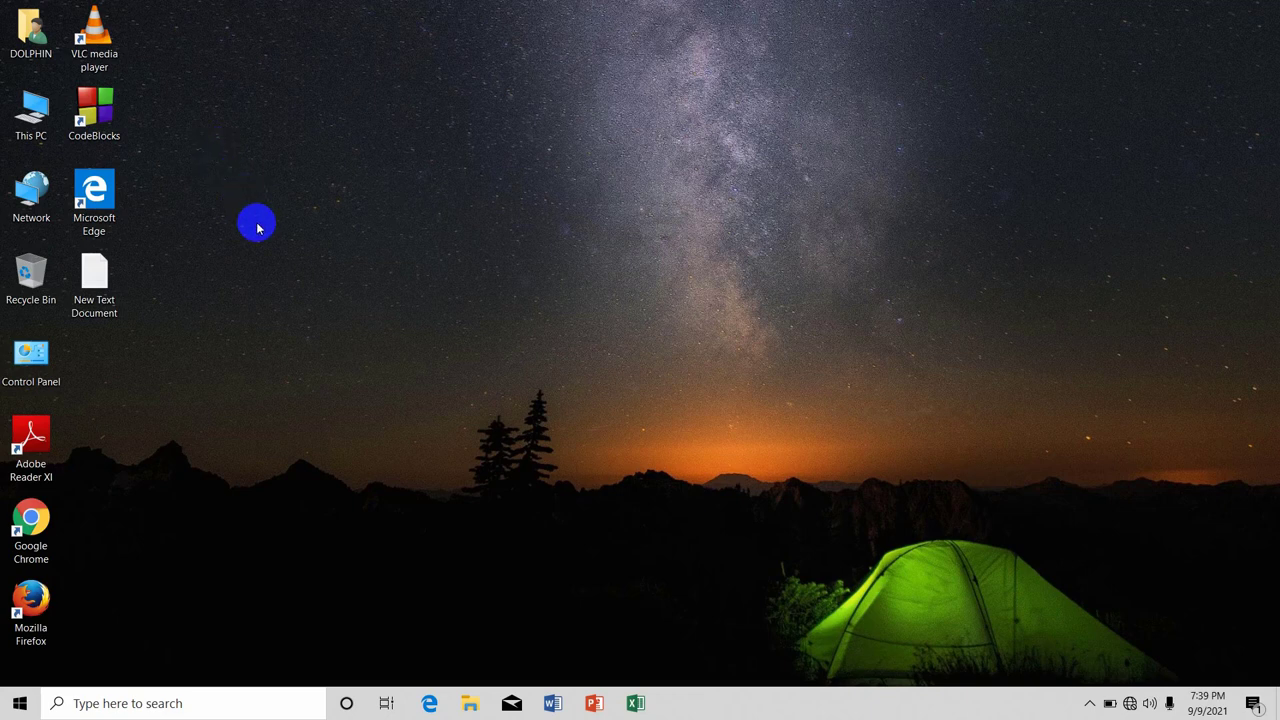
mouse_move(211, 206)
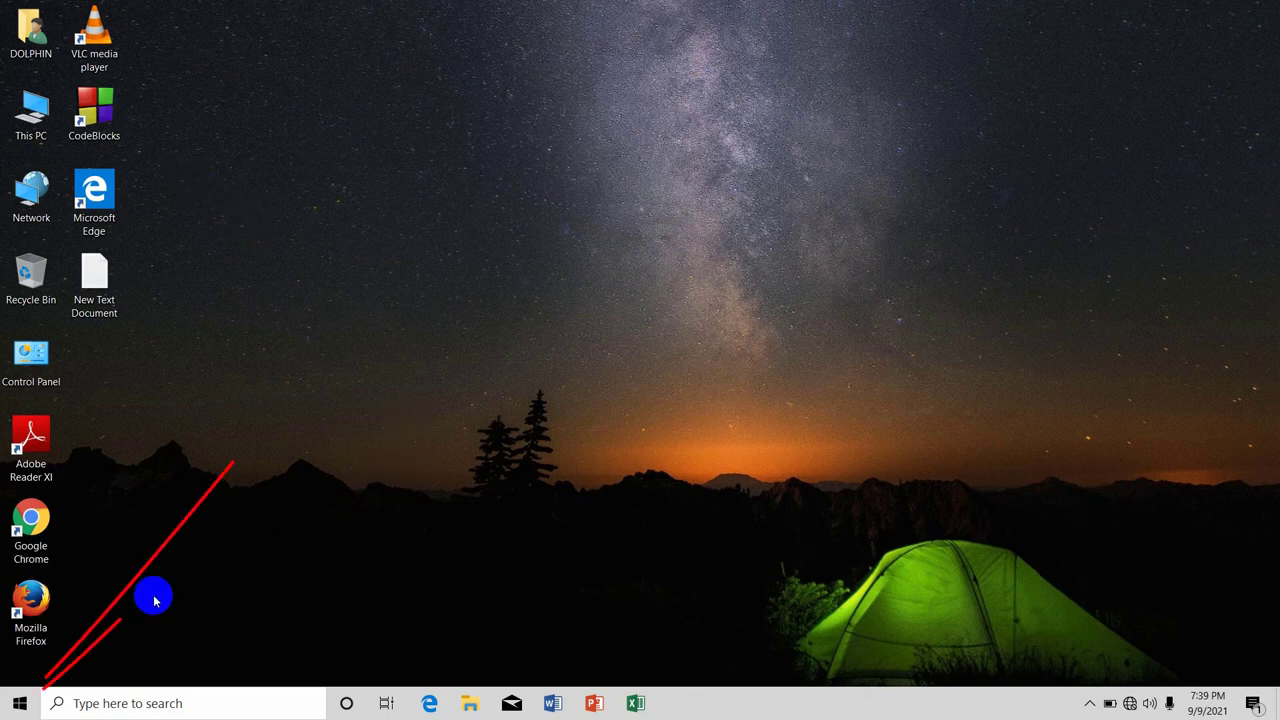
Step: Launch Device Manager from the Start button's power user menu
right_click(14, 698)
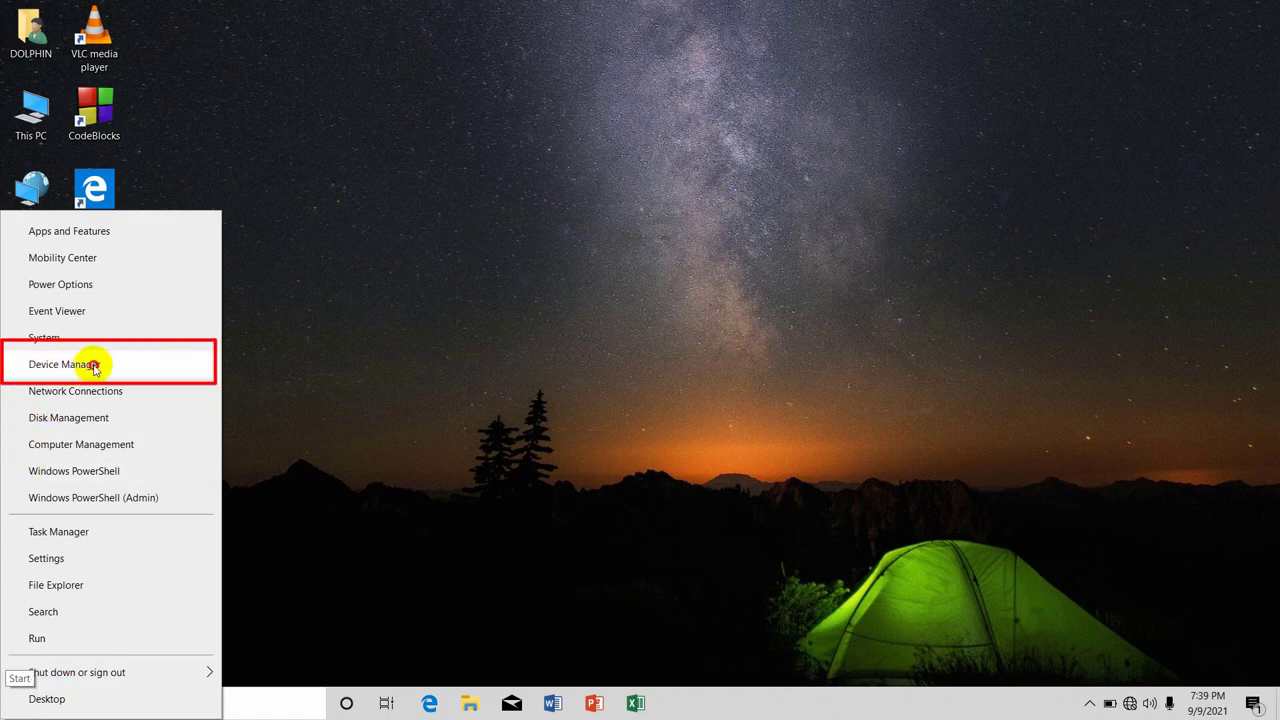
left_click(93, 364)
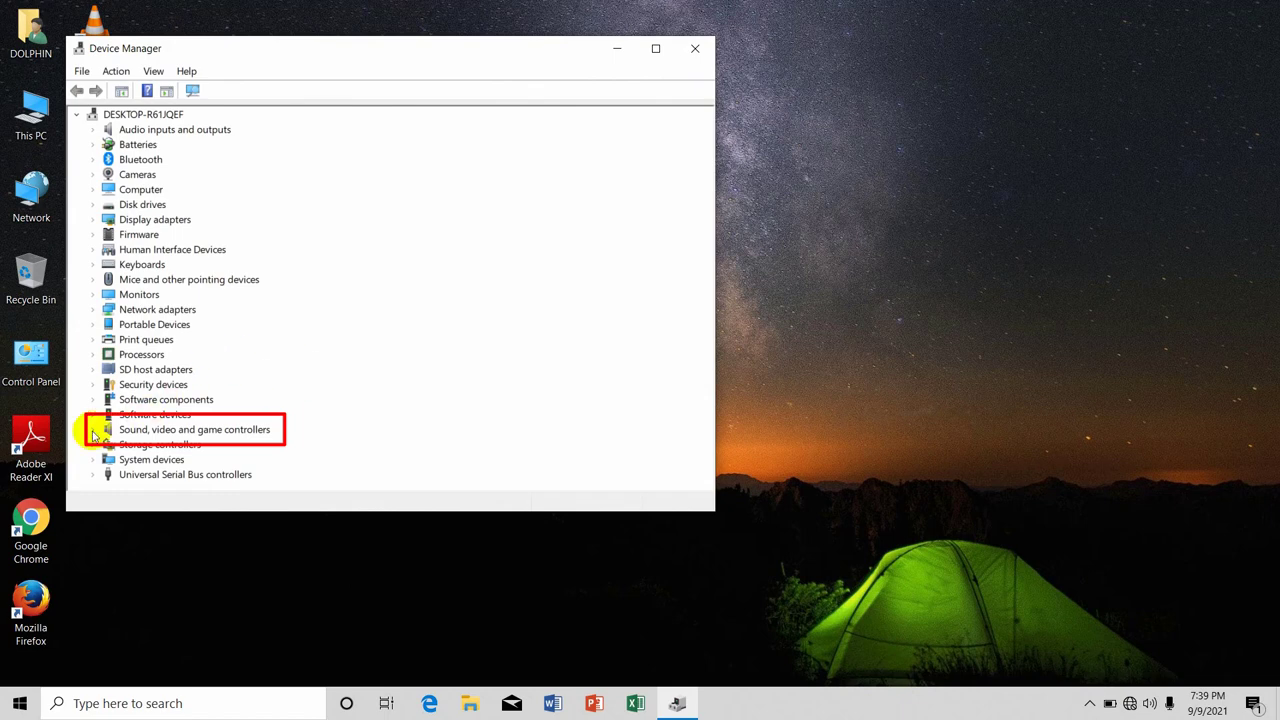
Step: Expand Sound, video and game controllers and choose Uninstall device for Realtek High Definition Audio
left_click(92, 429)
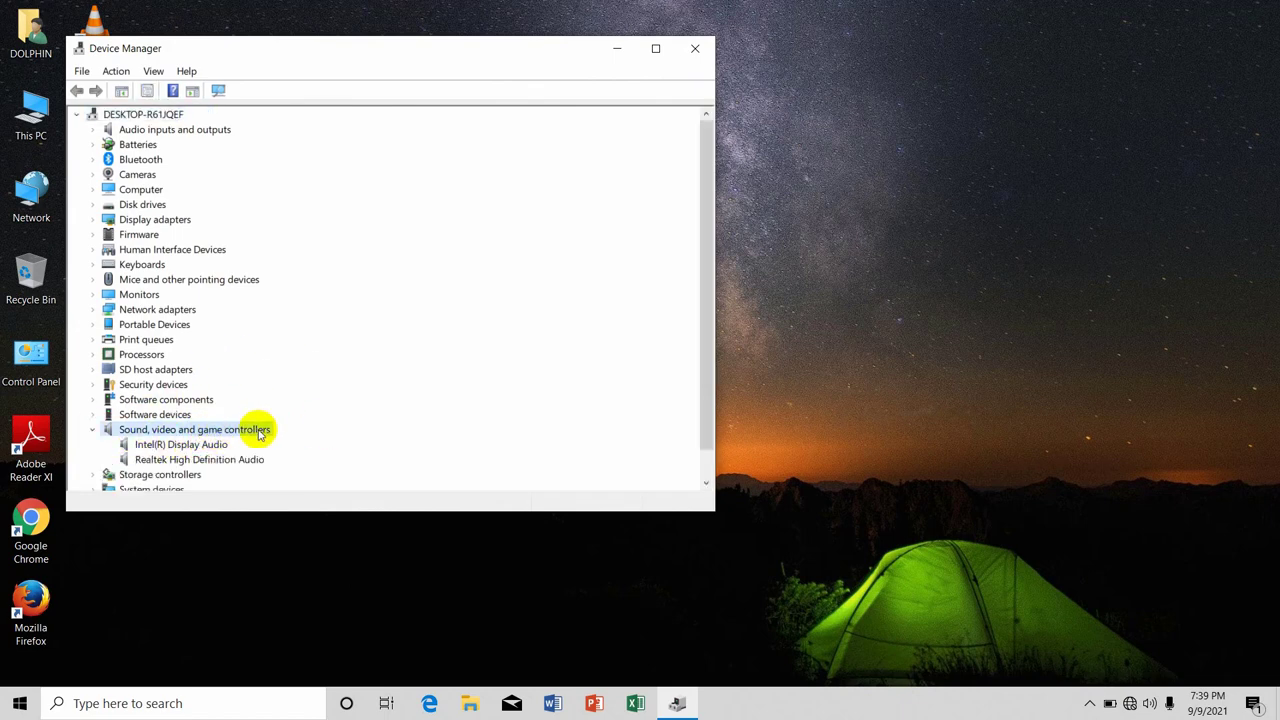
right_click(199, 459)
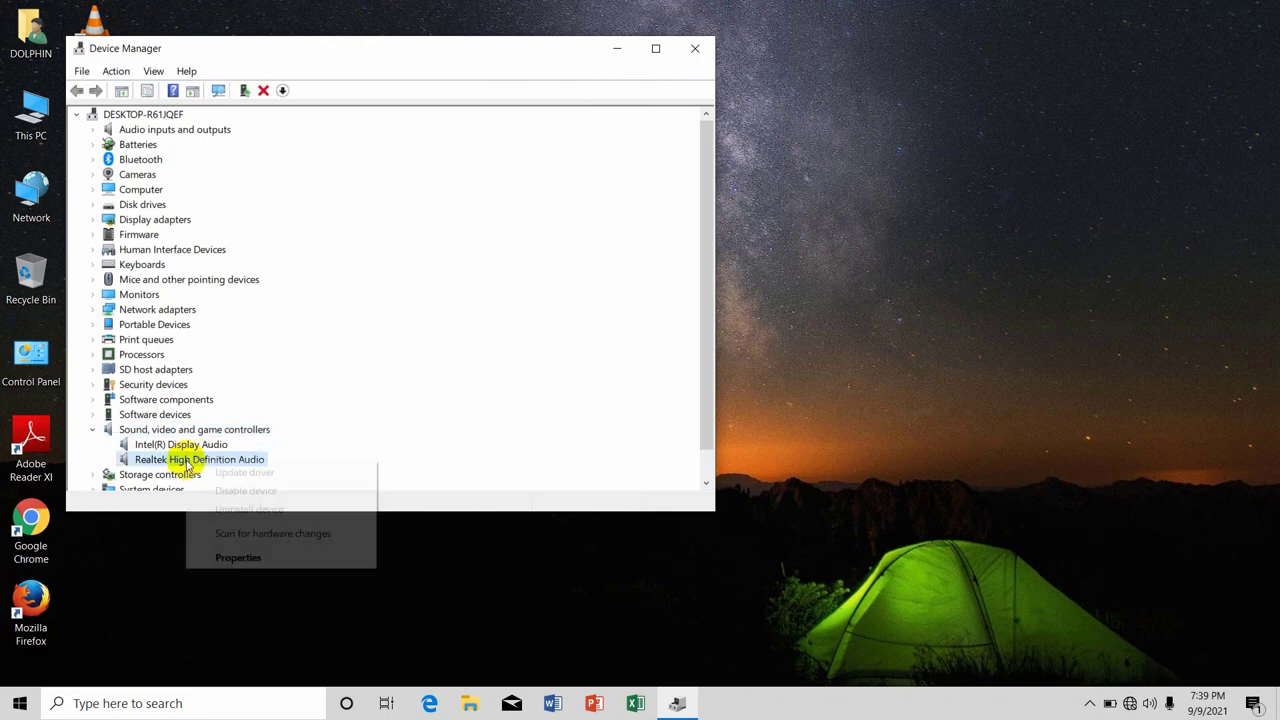
mouse_move(255, 509)
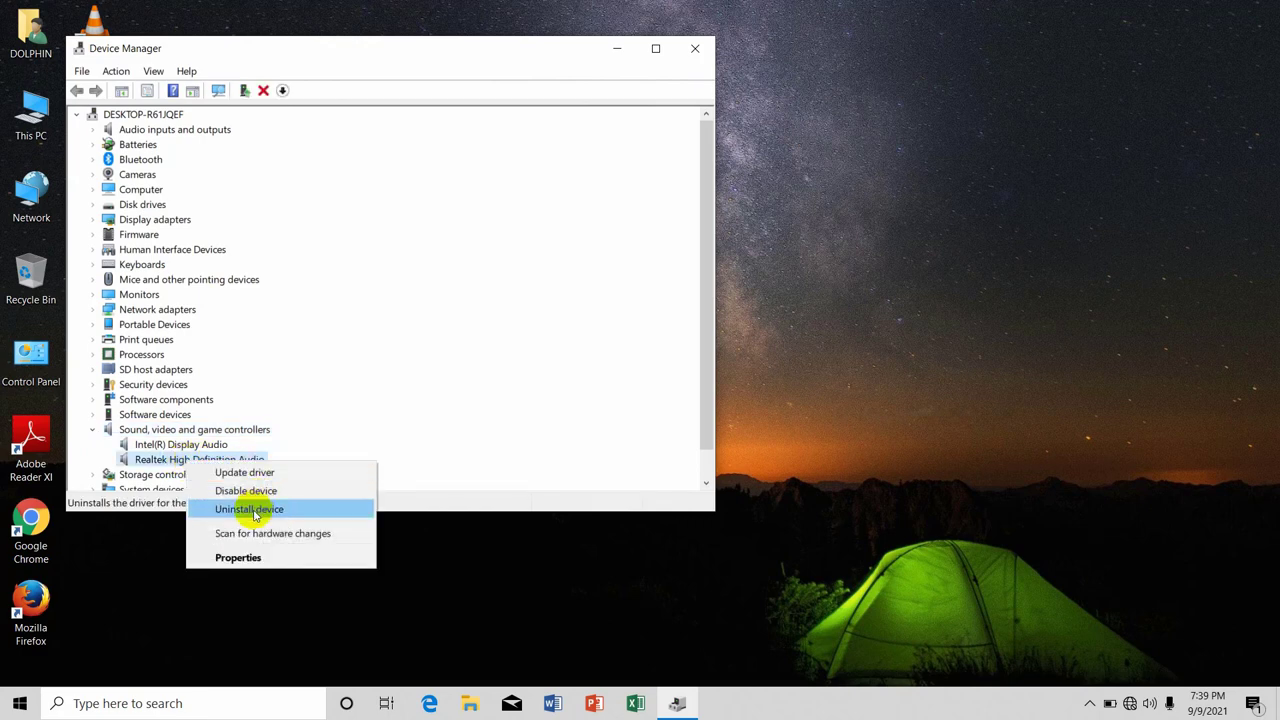
left_click(248, 509)
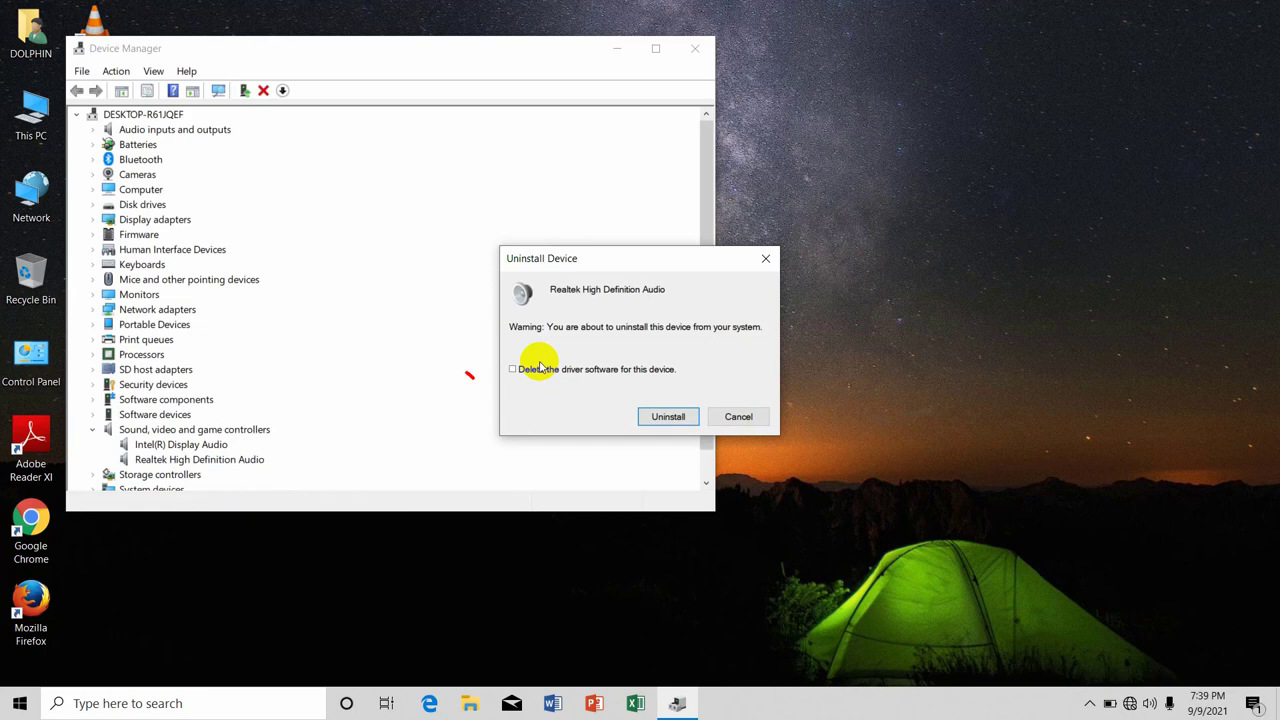
Step: Uninstall Realtek High Definition Audio with 'Delete the driver software for this device' ticked
left_click(512, 369)
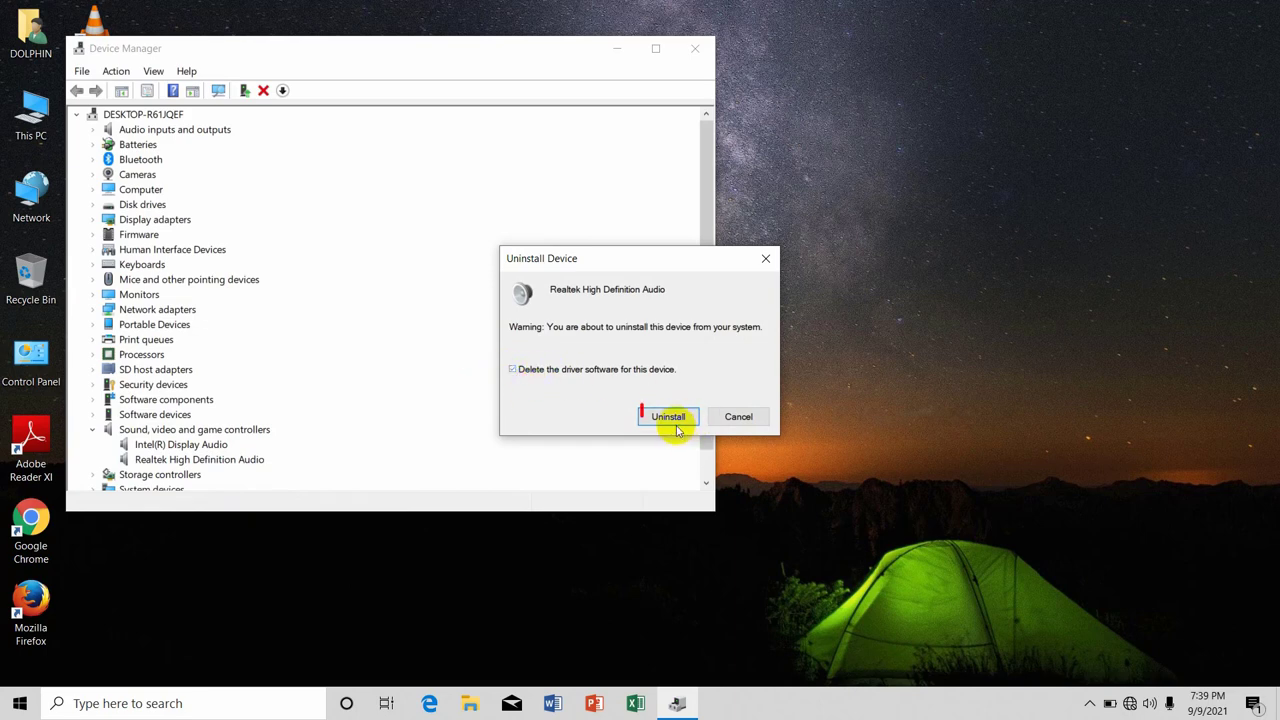
left_click(668, 417)
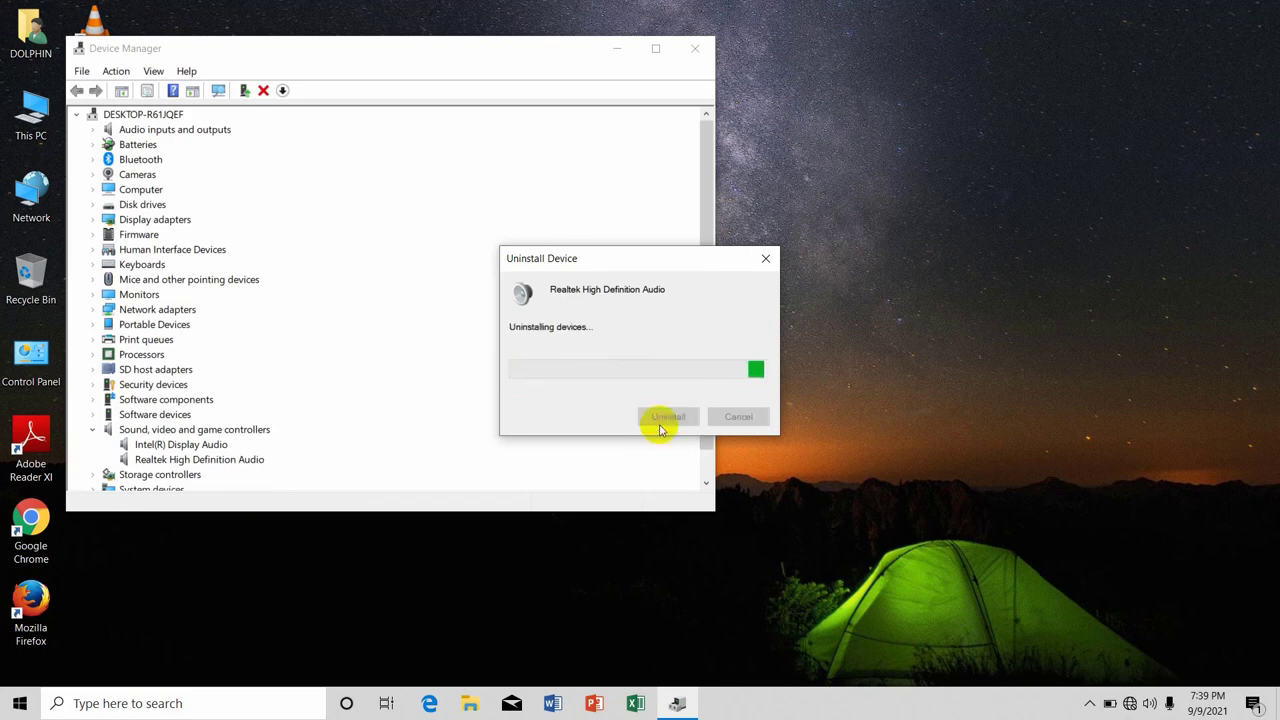
left_click(667, 416)
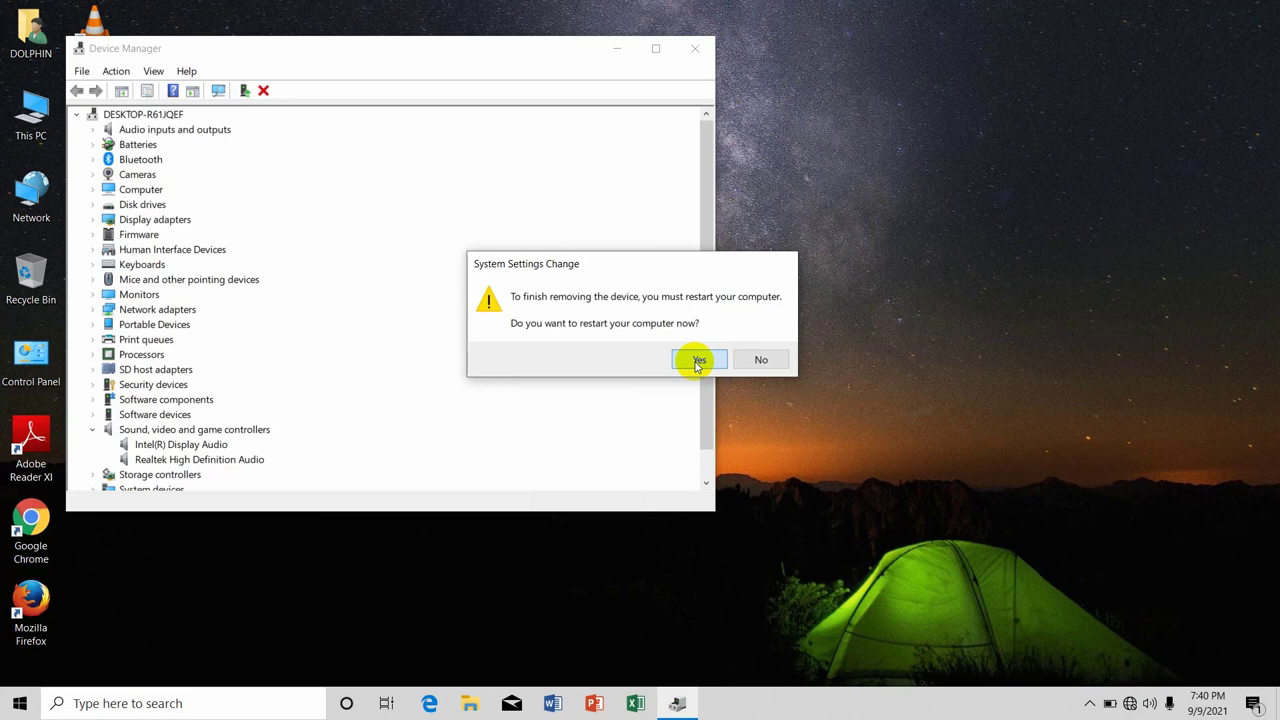
mouse_move(1074, 707)
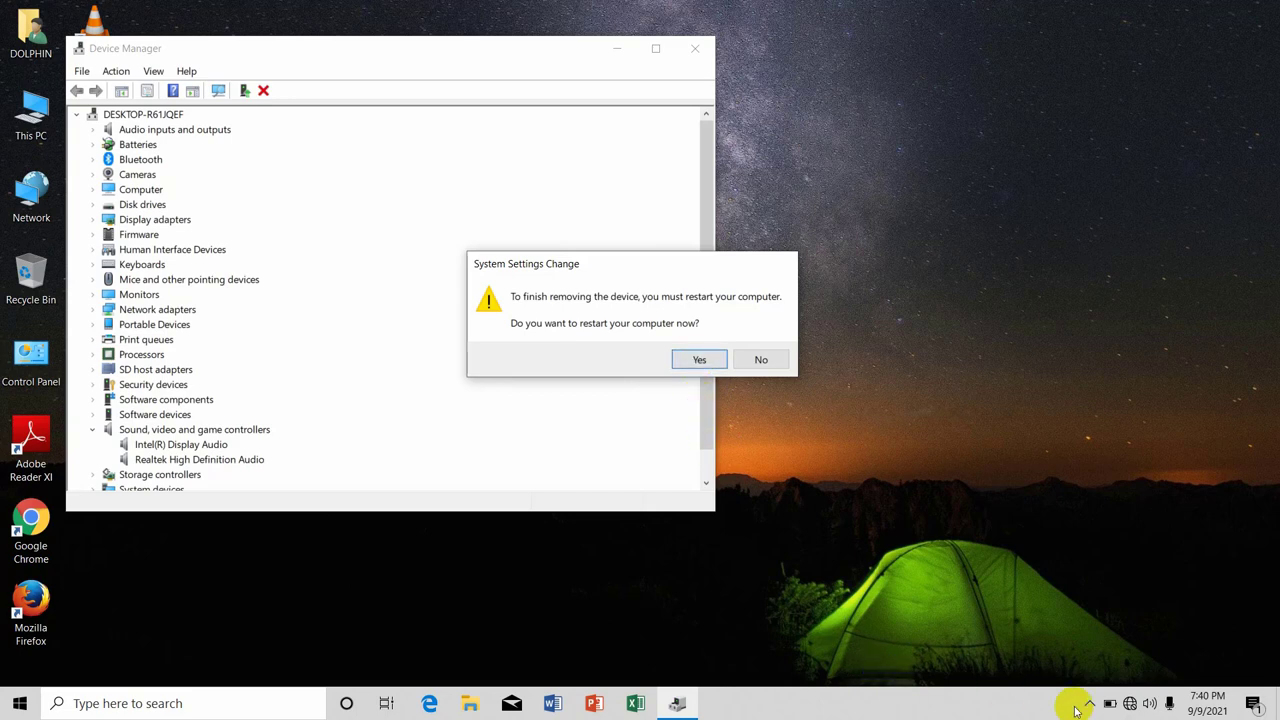